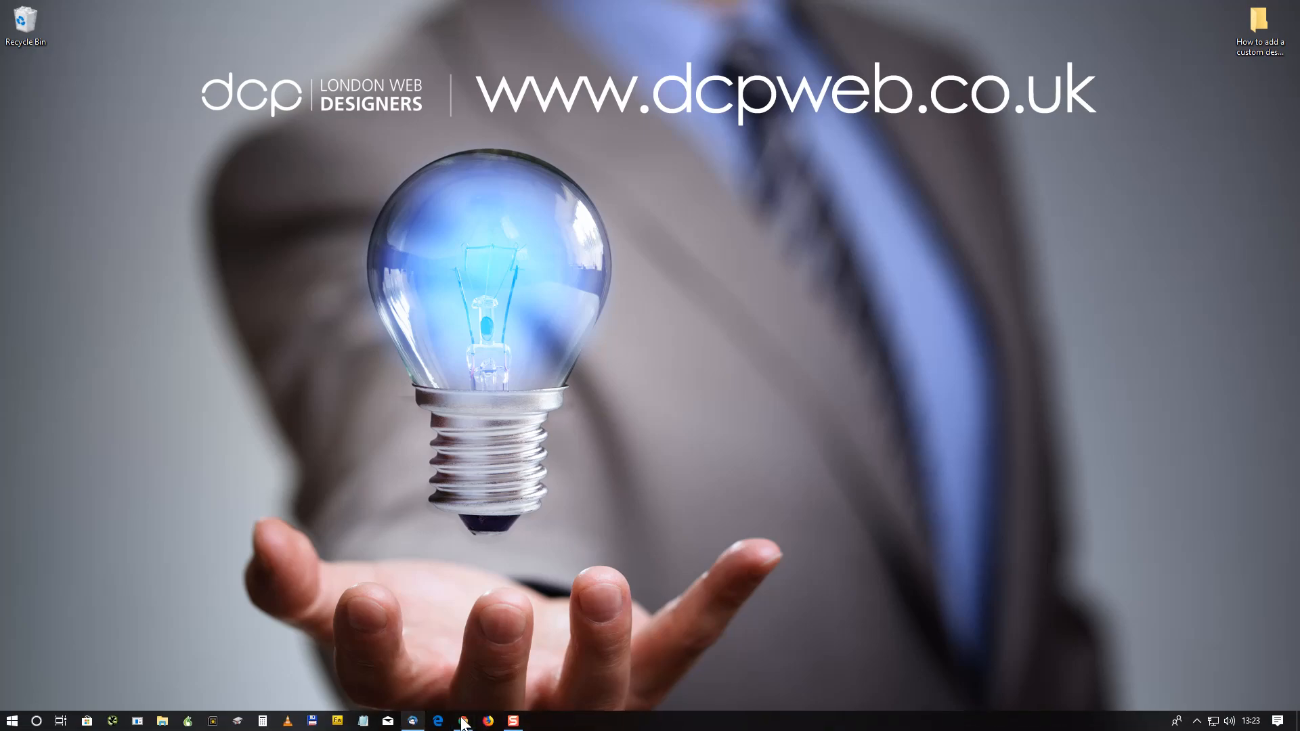
Search Google in Chrome for 'free desktop wallpapers'.
left_click(459, 722)
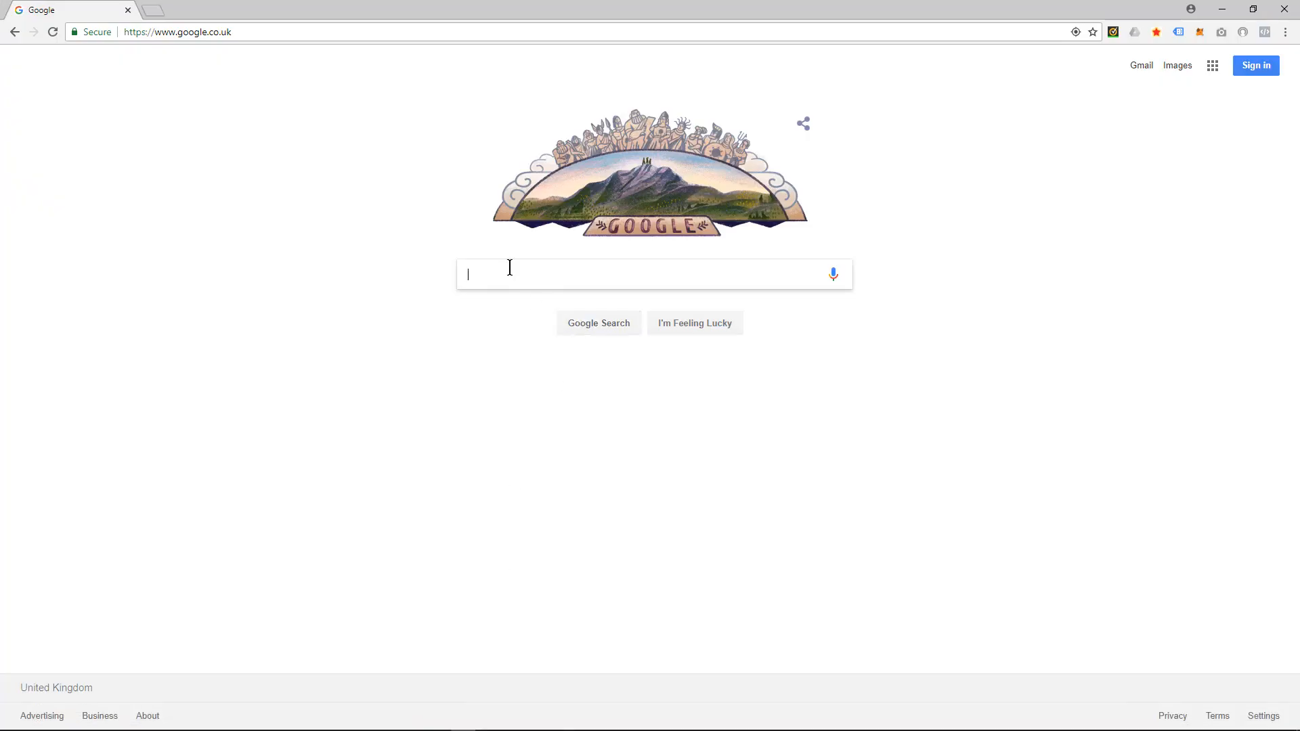
type("free desktop wallpapers")
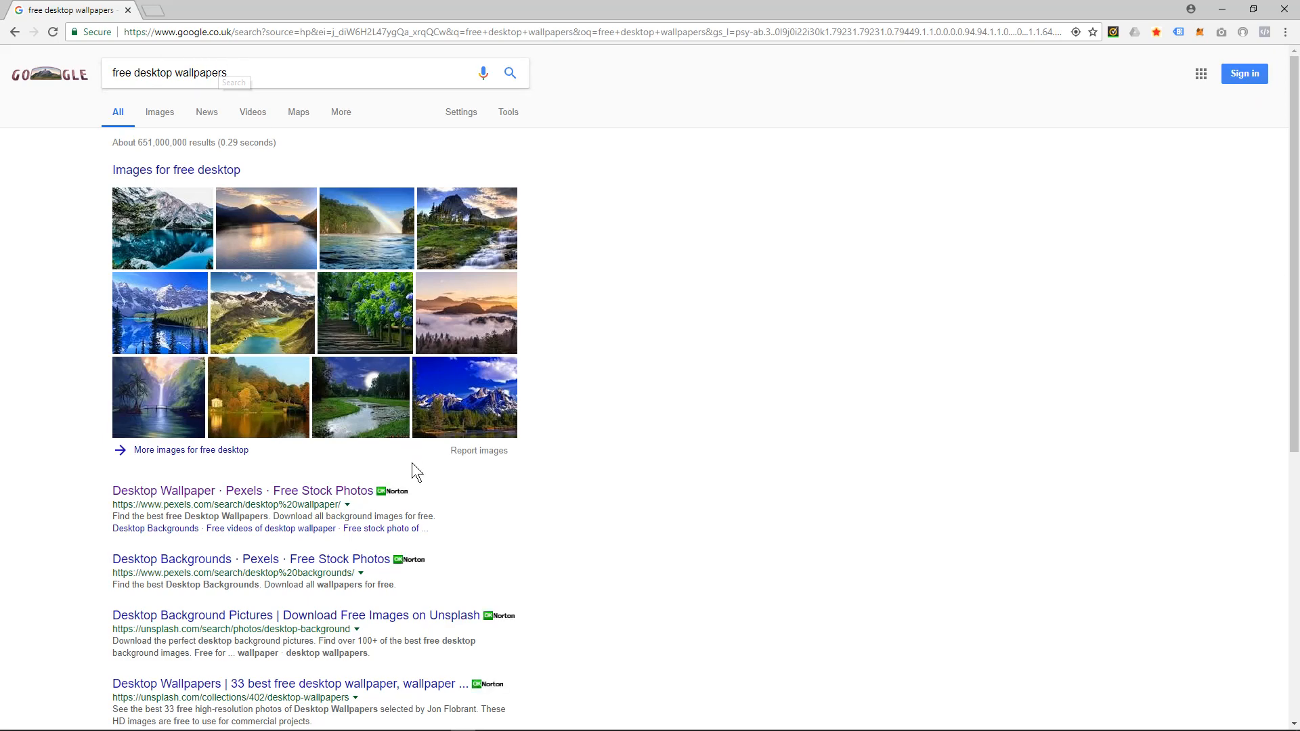
Scroll the Pexels Desktop Wallpaper gallery and open the colourful umbrellas photo.
scroll("down", 3)
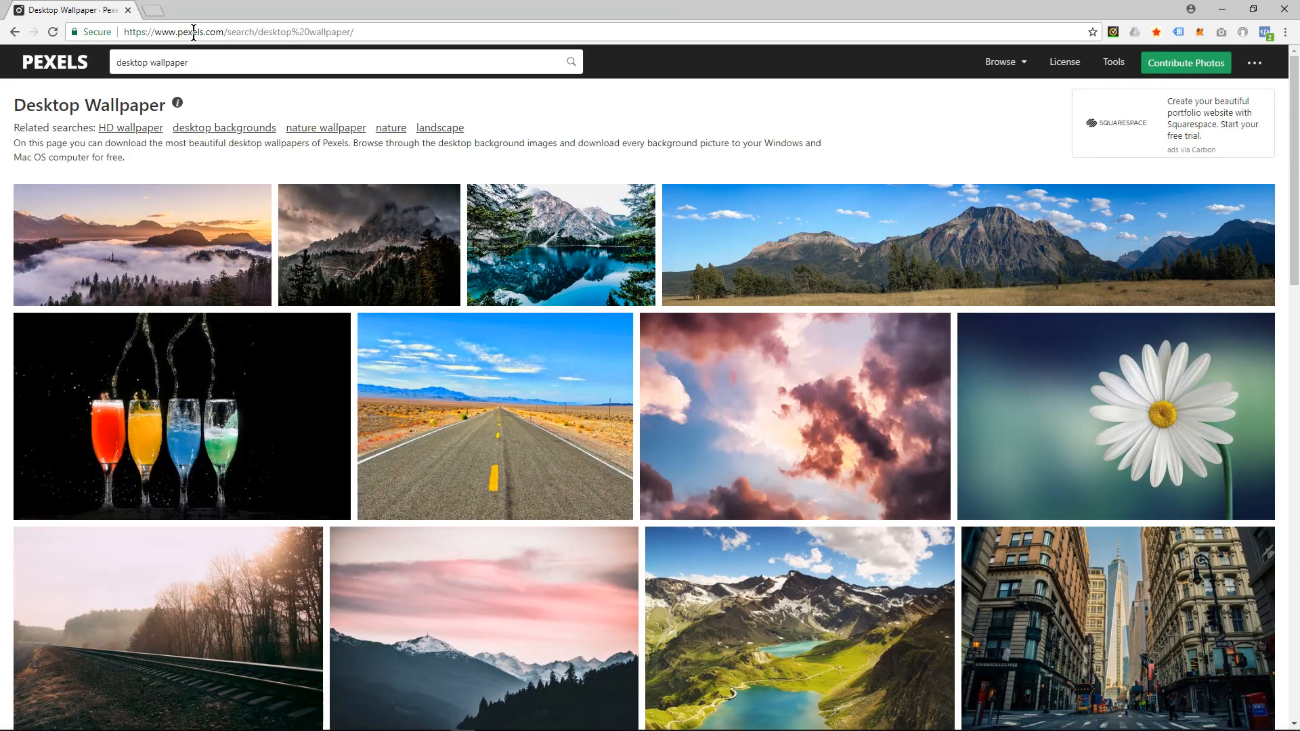
scroll("down", 3)
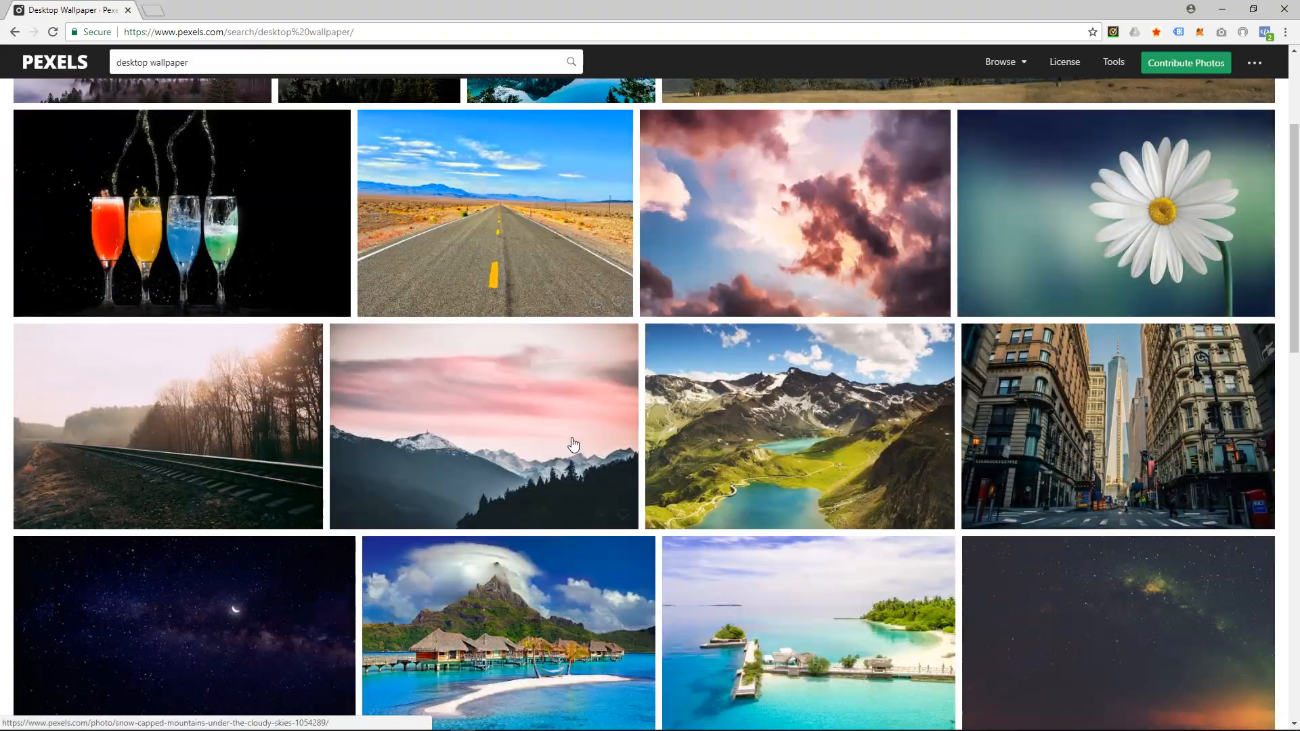
scroll("down", 3)
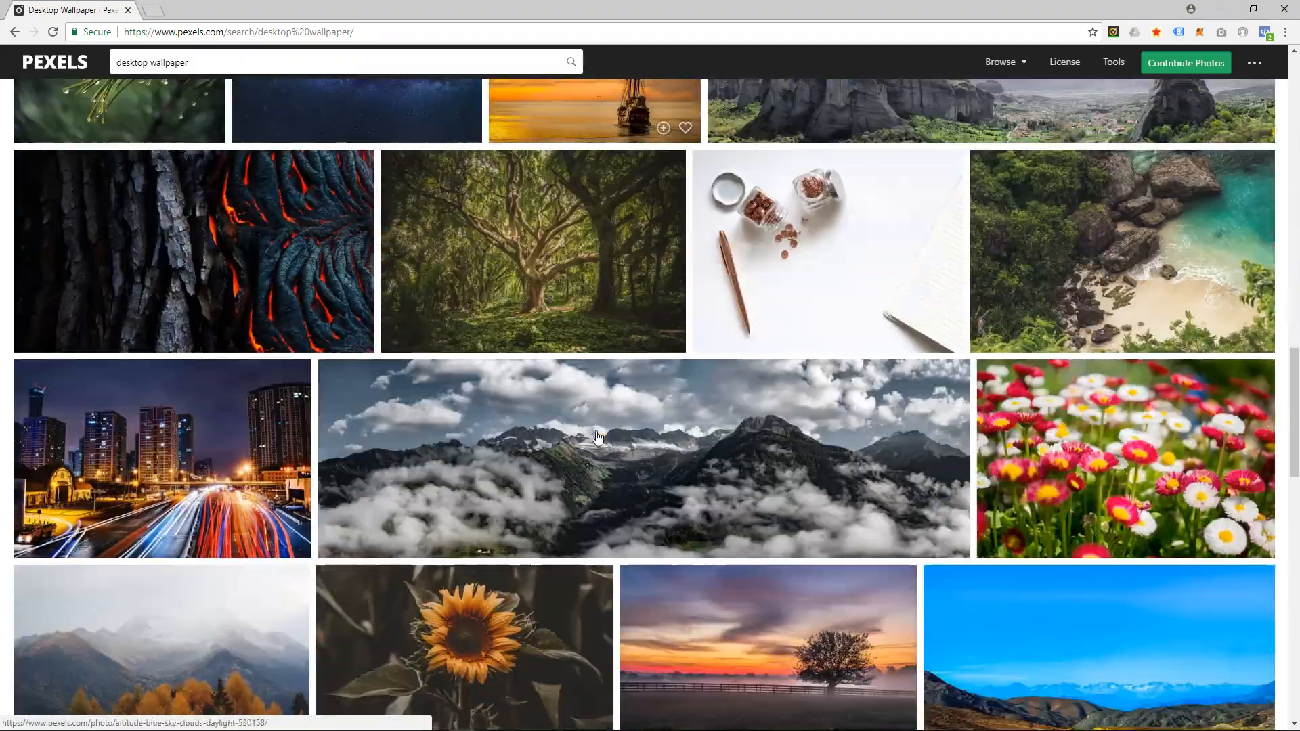
scroll("down", 3)
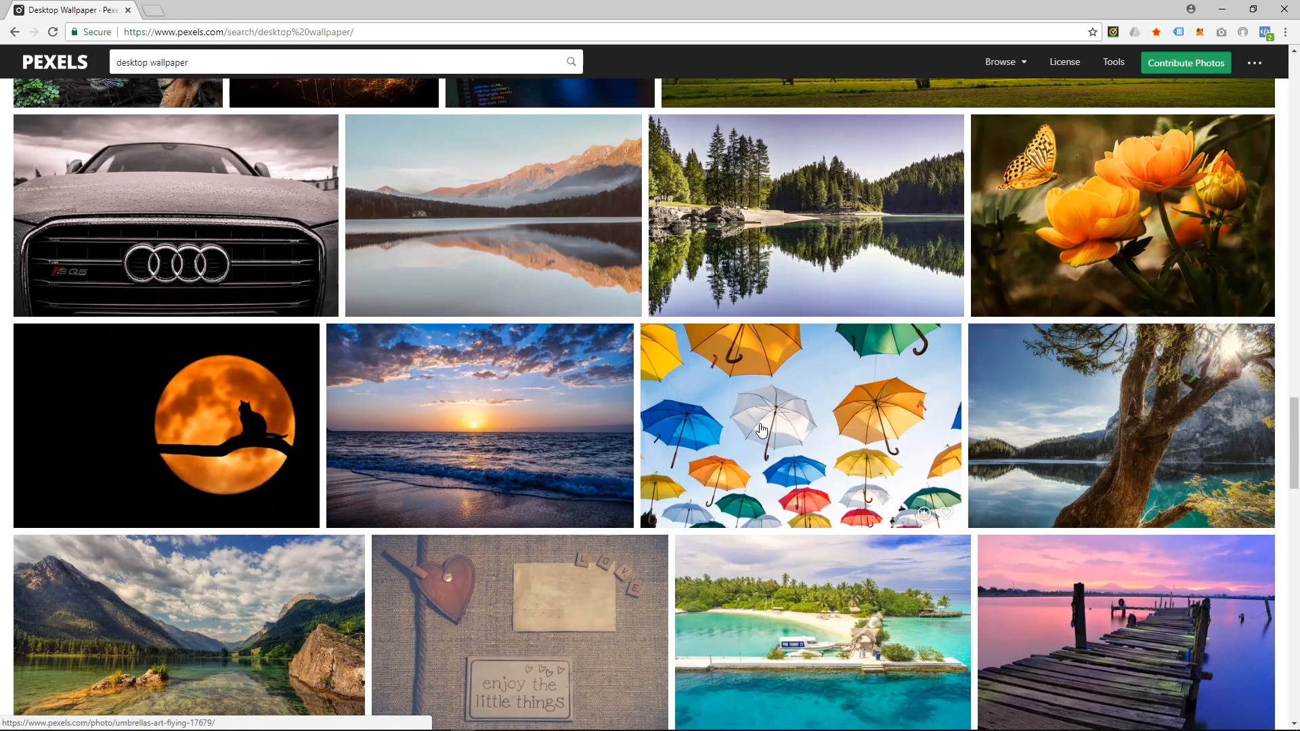
left_click(763, 429)
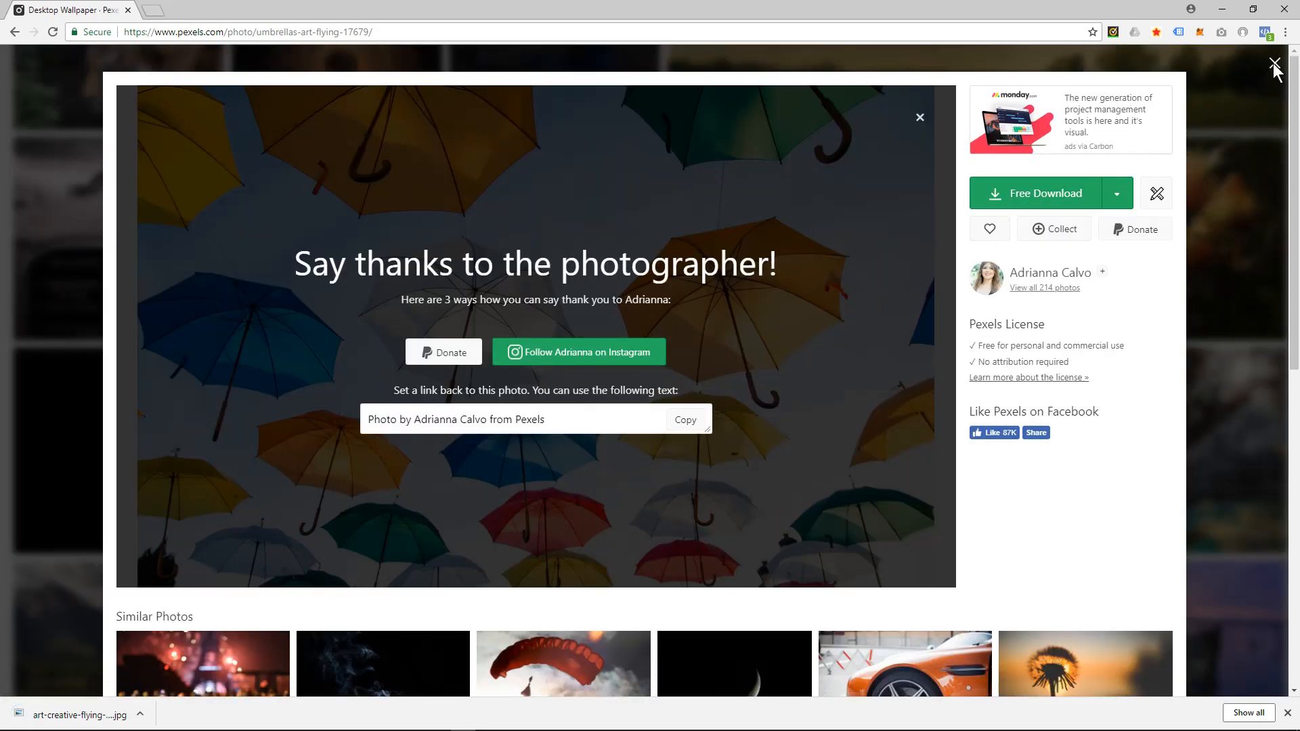
Close the umbrellas photo view to return to the Pexels wallpaper results.
left_click(1273, 62)
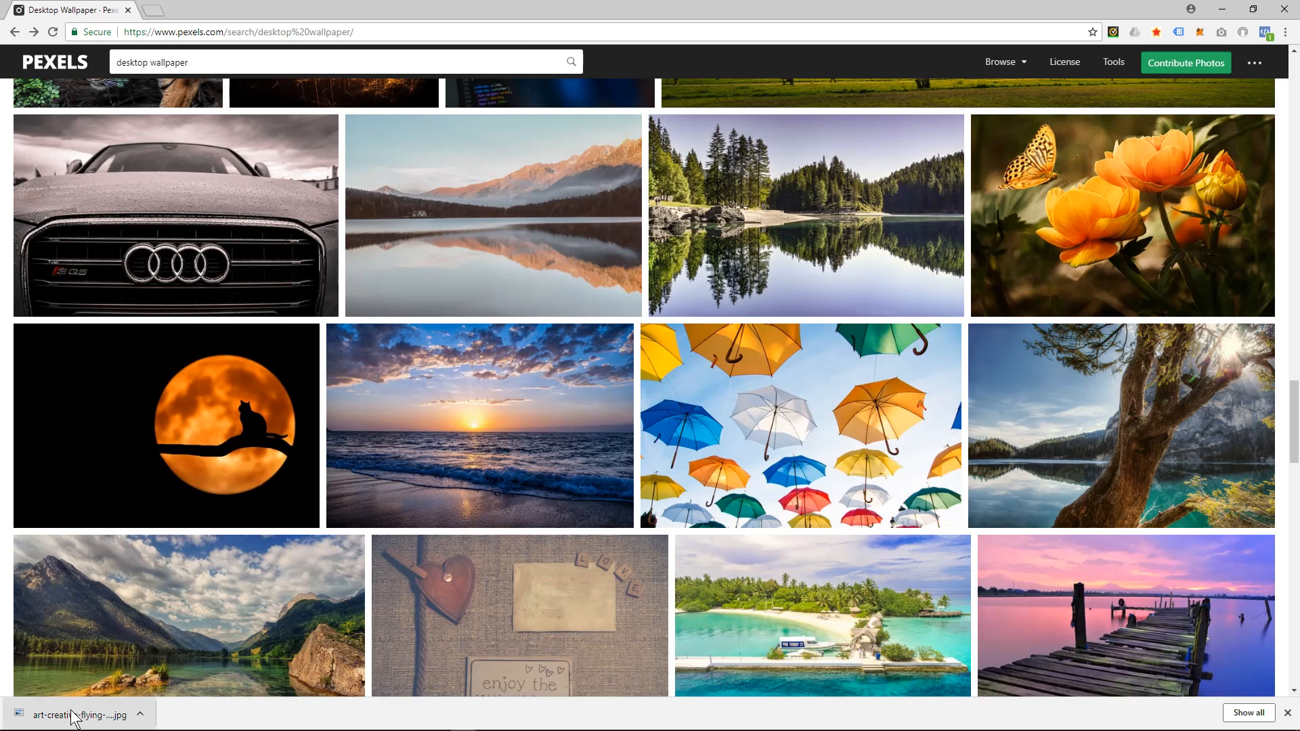
mouse_move(73, 716)
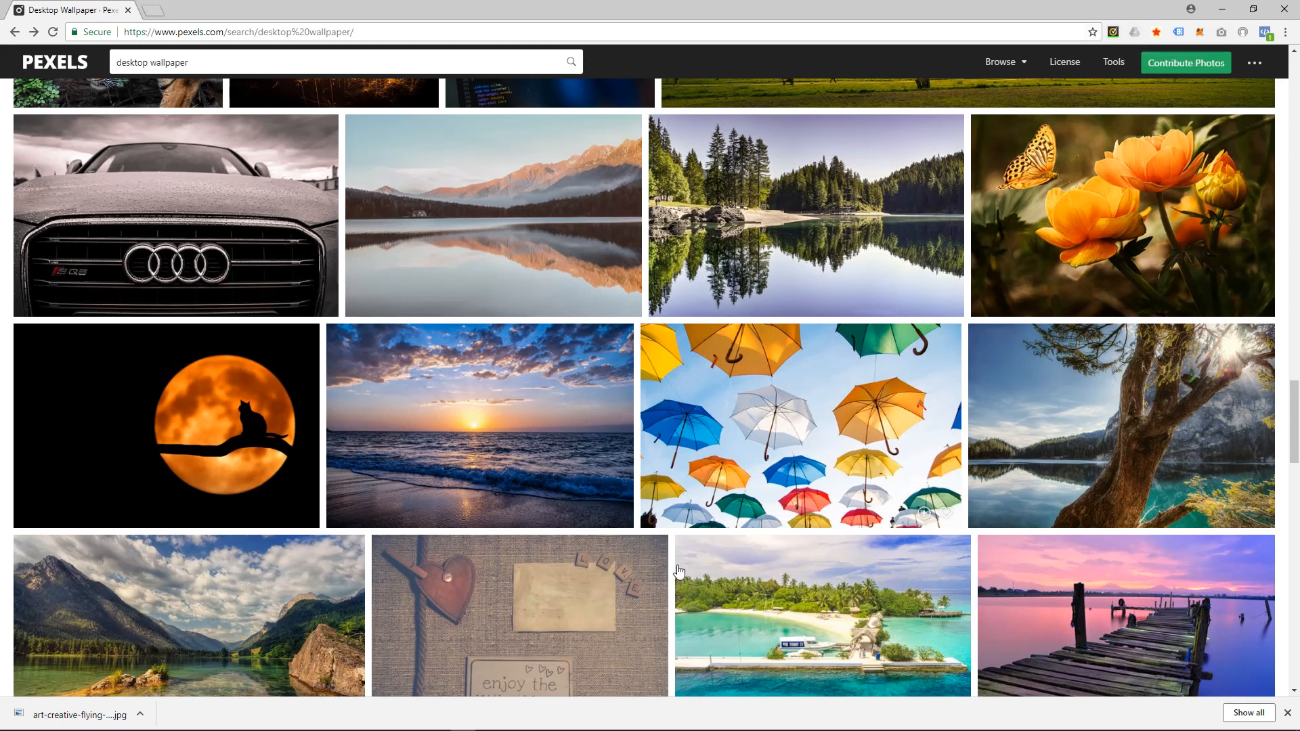
mouse_move(599, 687)
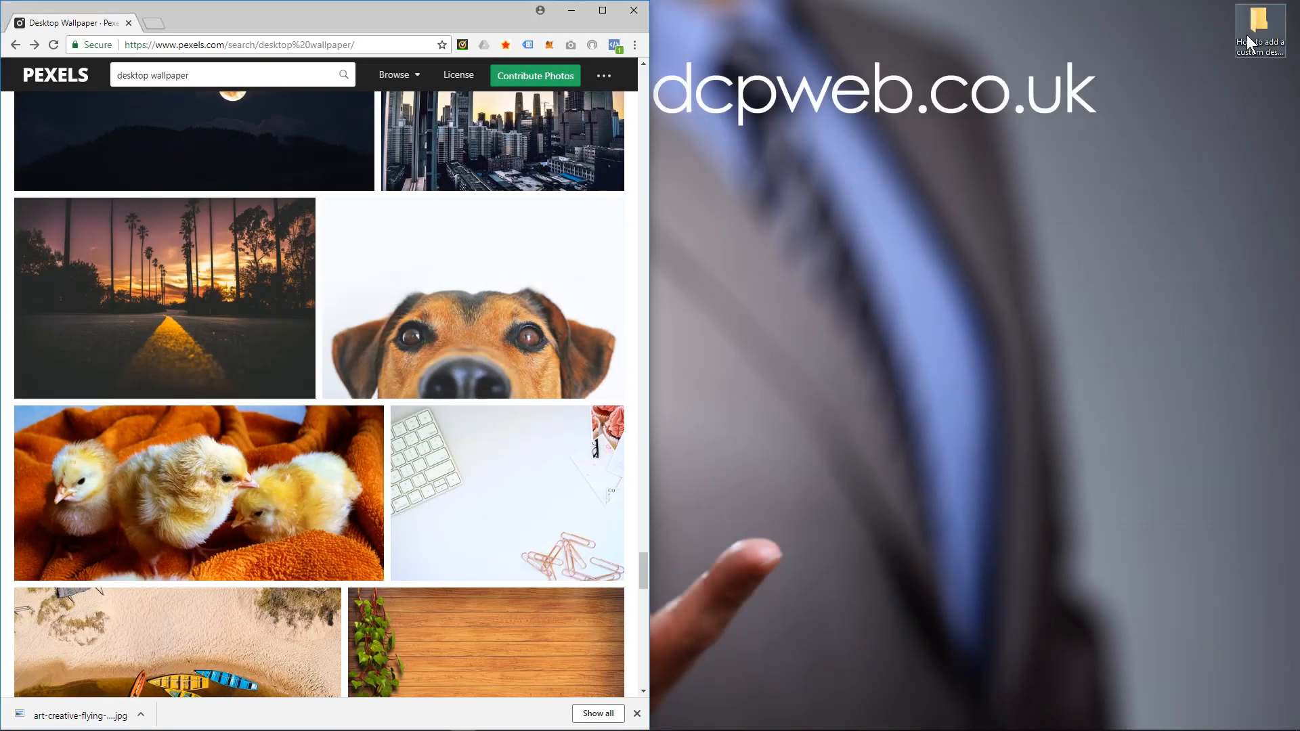
Move the downloaded umbrellas JPG into the custom desktop background folder, then close Chrome.
double_click(1256, 21)
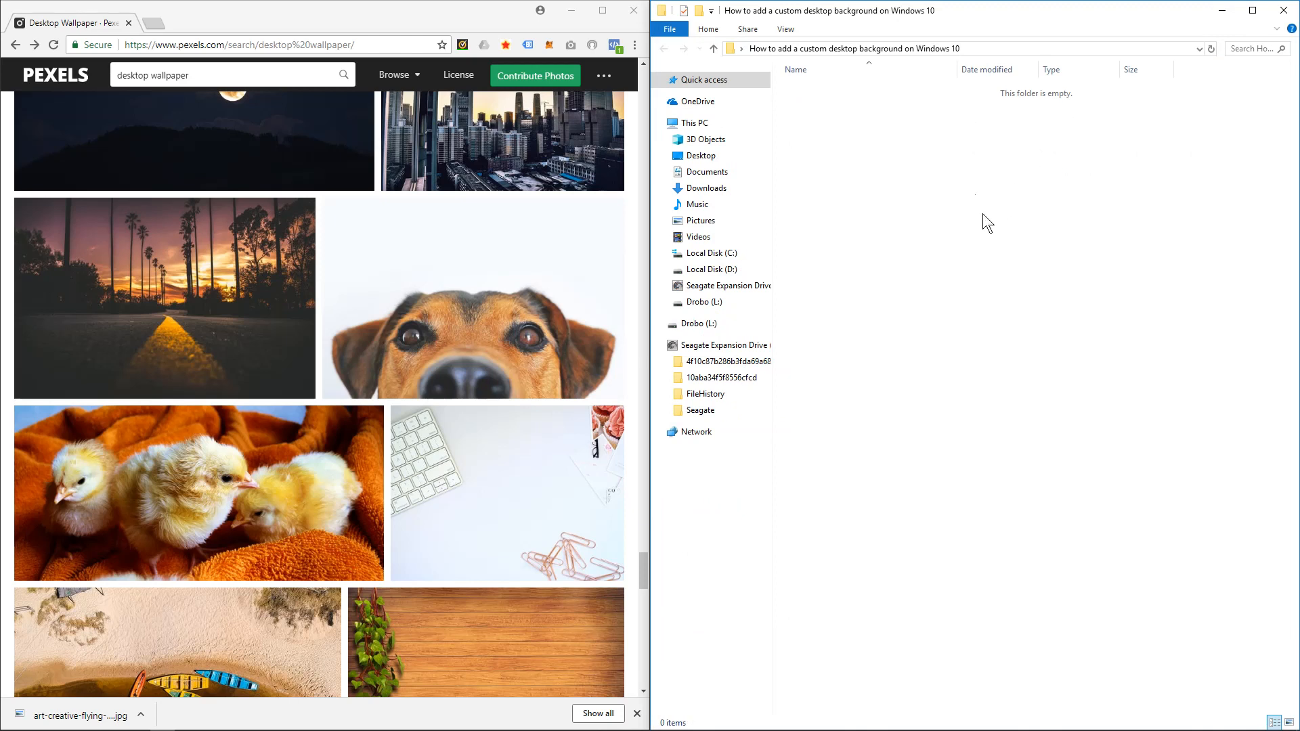
left_click_drag(74, 714, 962, 288)
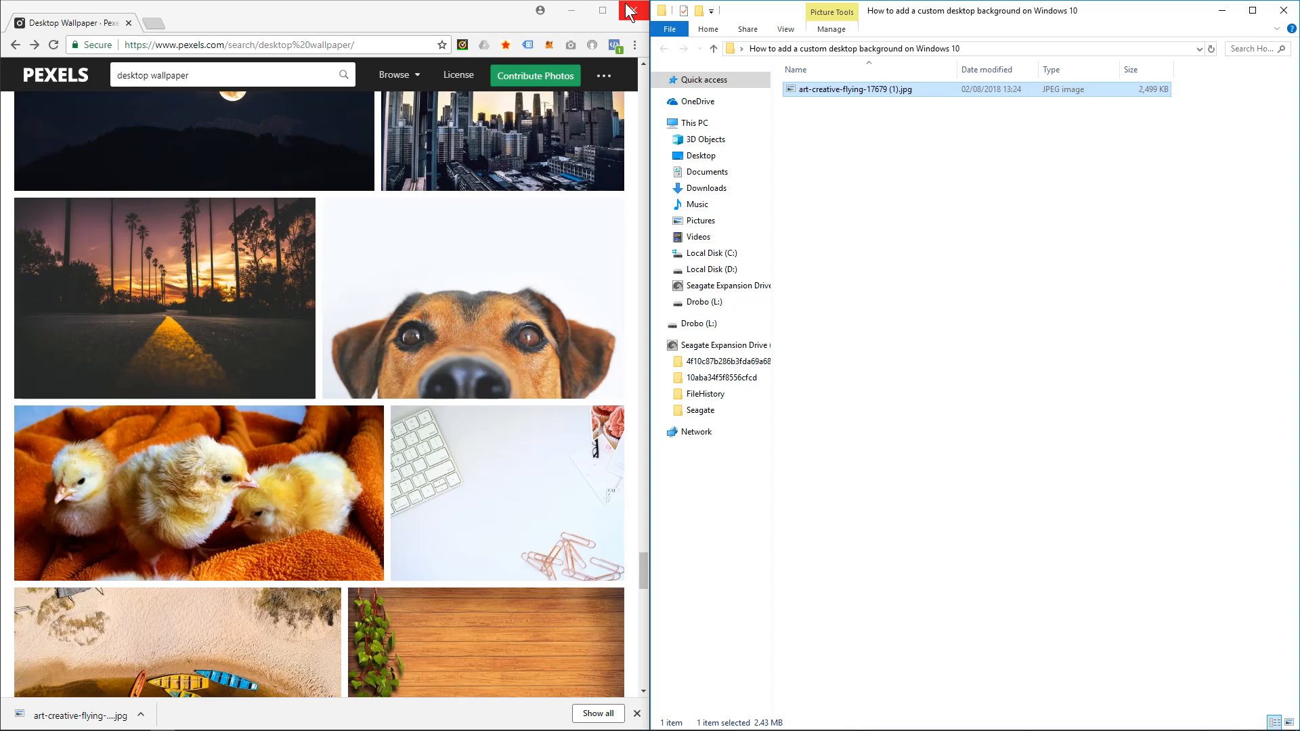
left_click(623, 10)
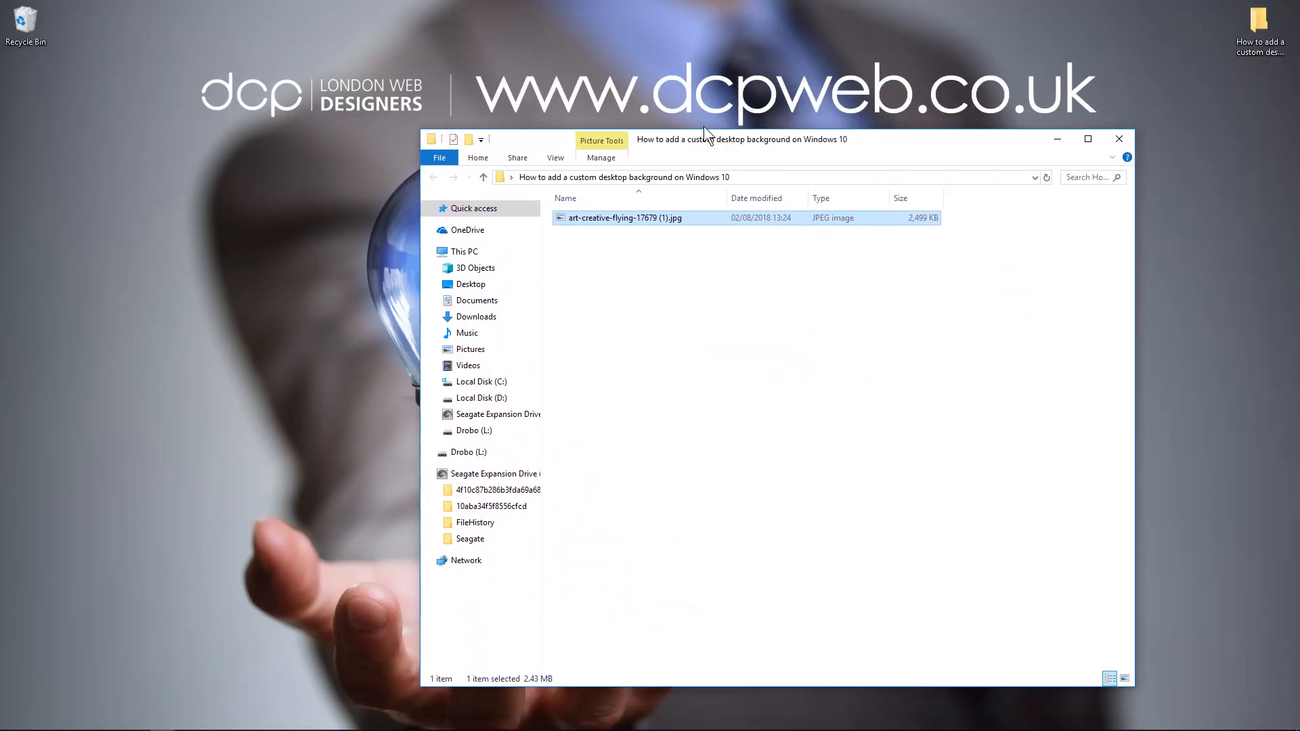
Set the umbrellas JPG as the desktop background from its right-click menu.
left_click_drag(705, 138, 705, 243)
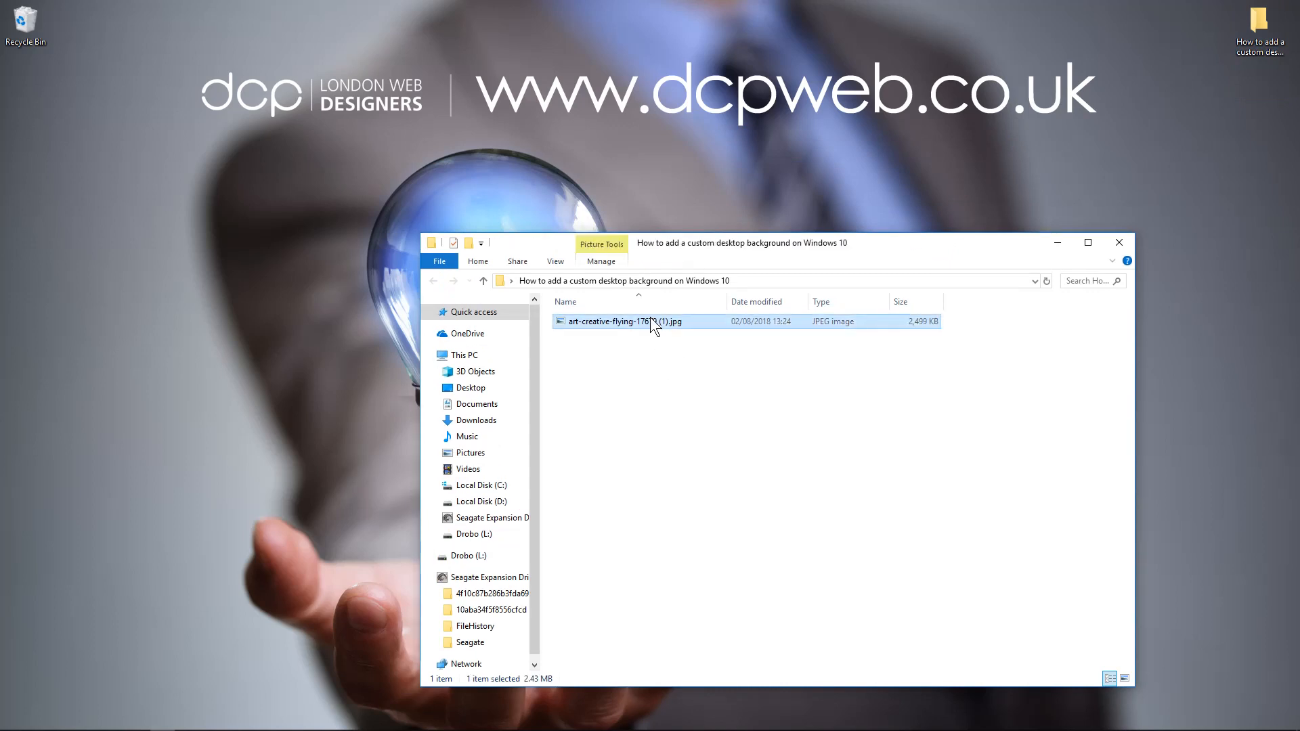
right_click(653, 321)
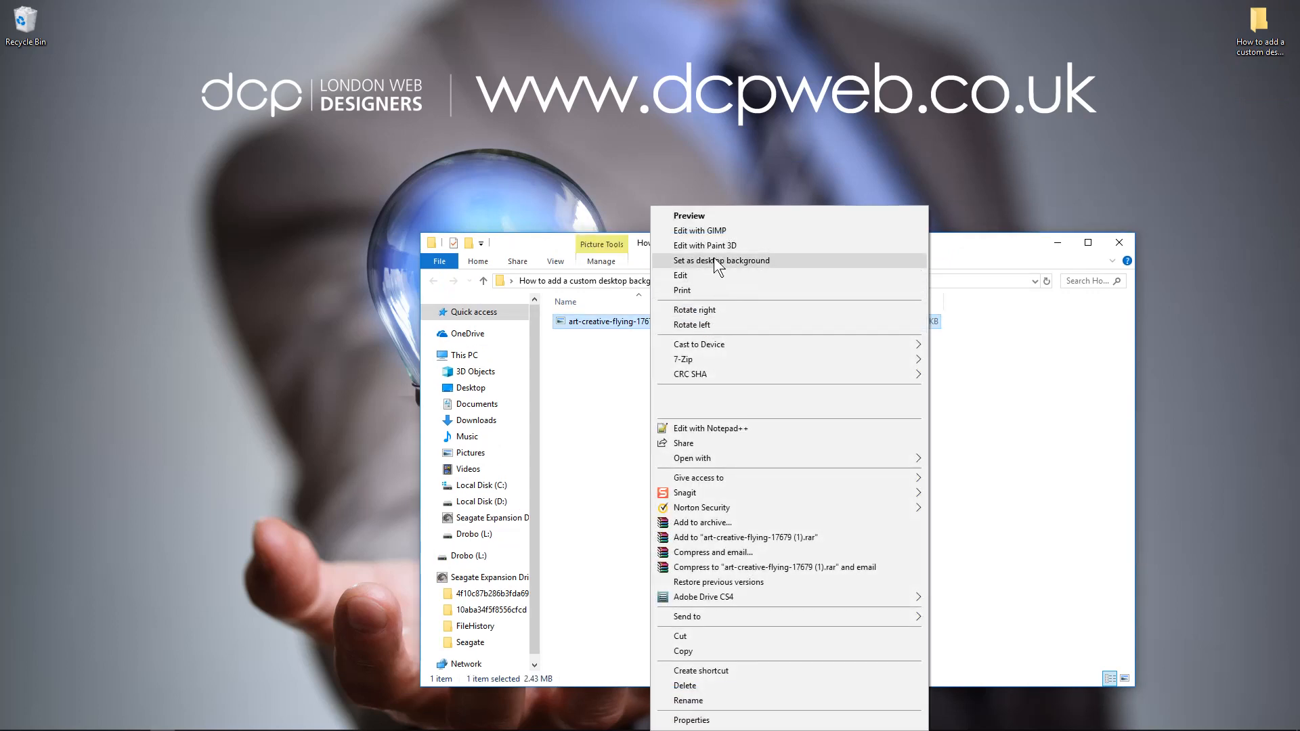
left_click(722, 260)
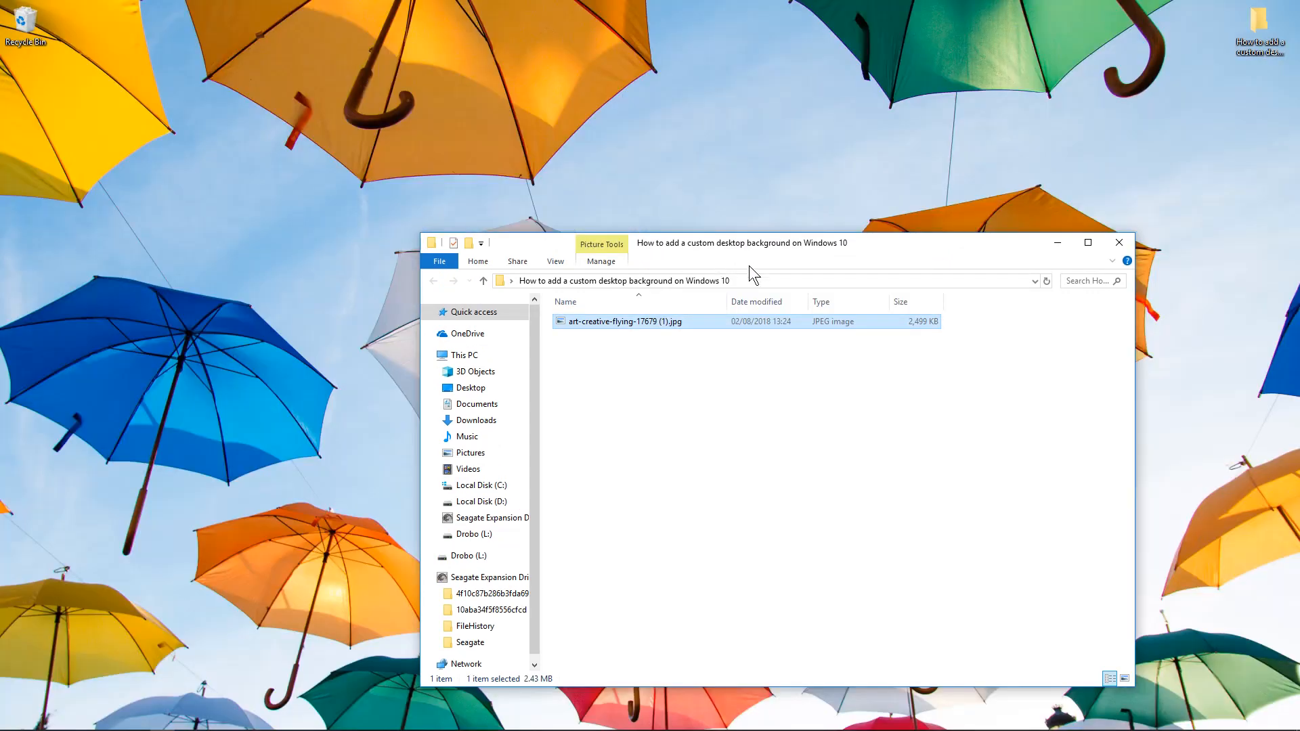